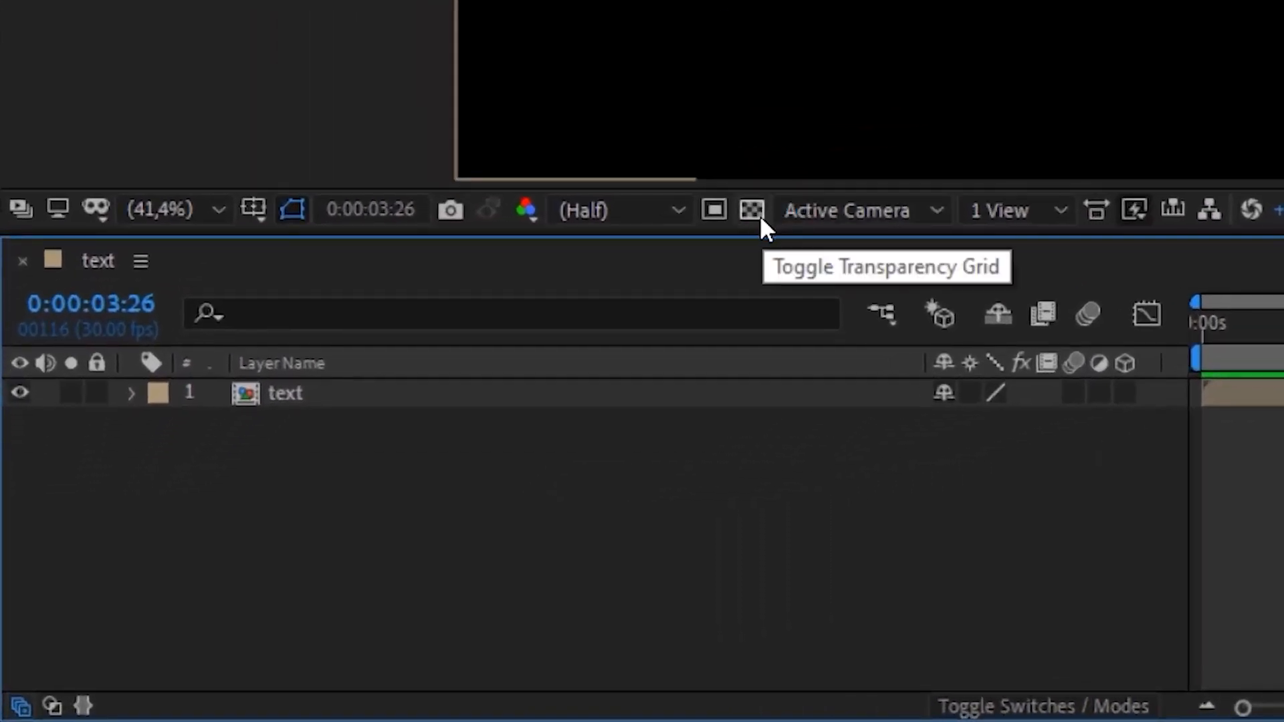
Turn on the transparency grid so the lower-third's empty areas show a checkerboard
click(750, 209)
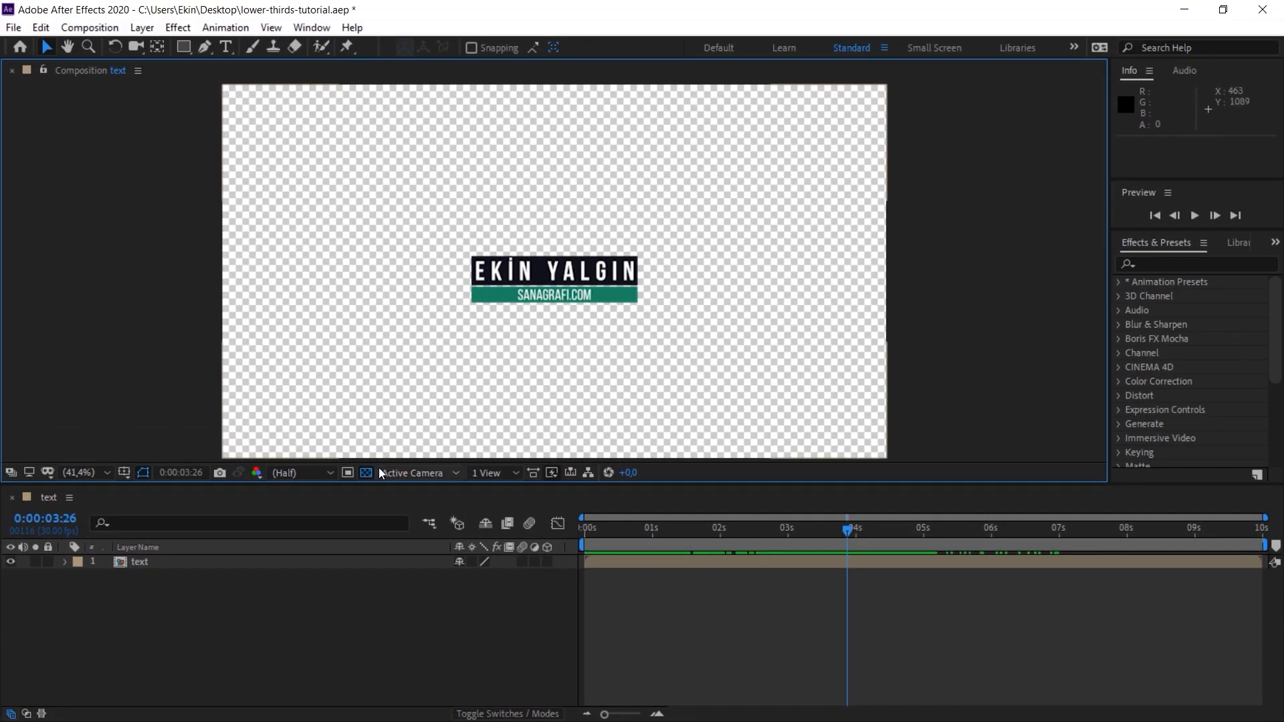
mouse_move(367, 473)
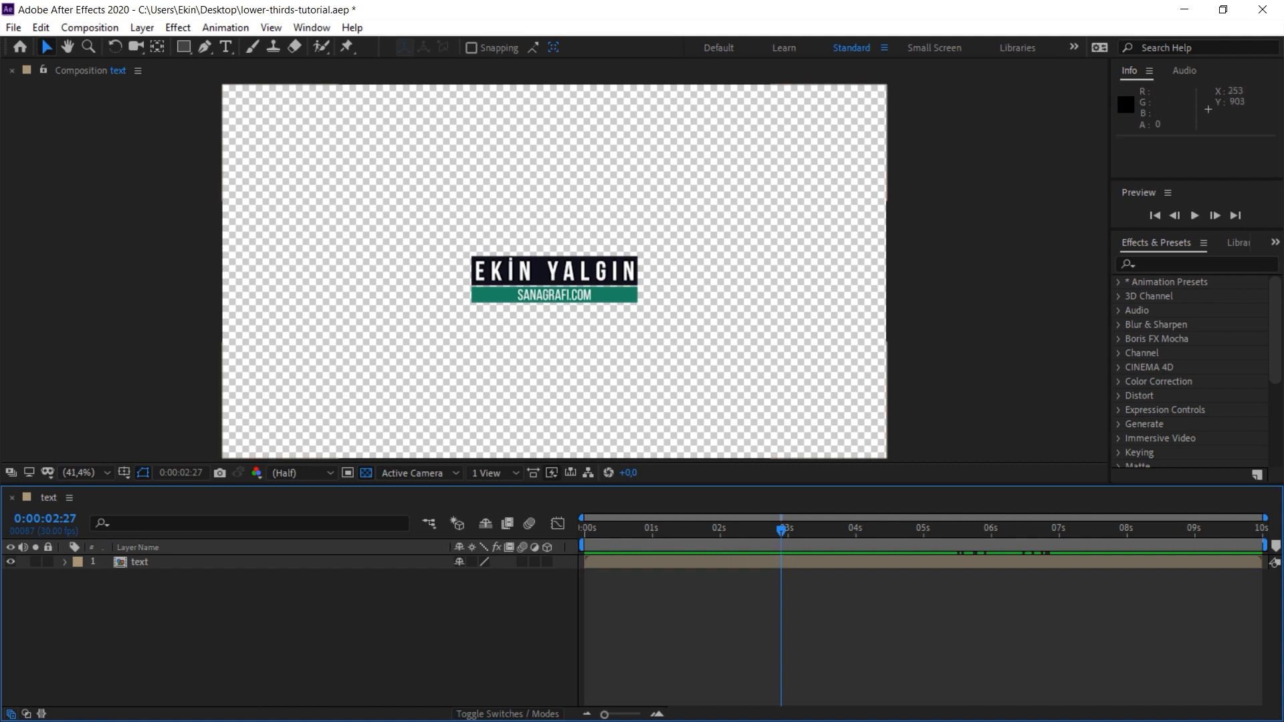
mouse_move(470, 386)
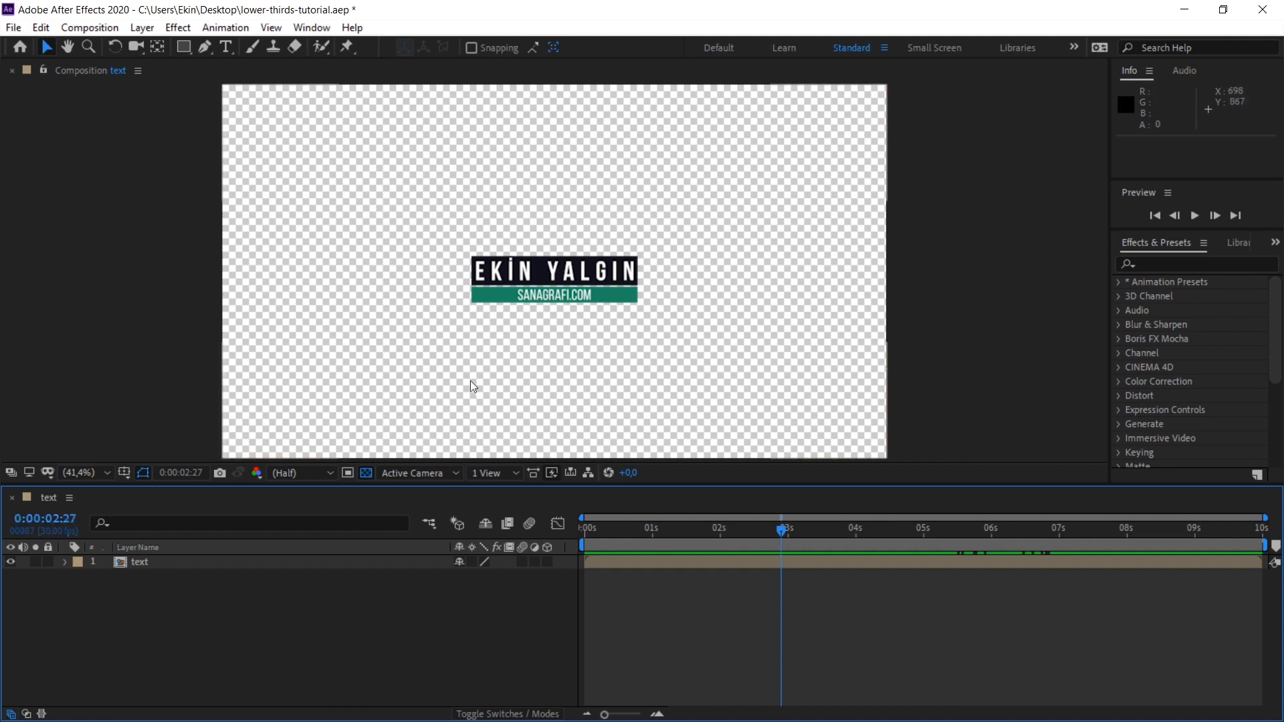
mouse_move(508, 339)
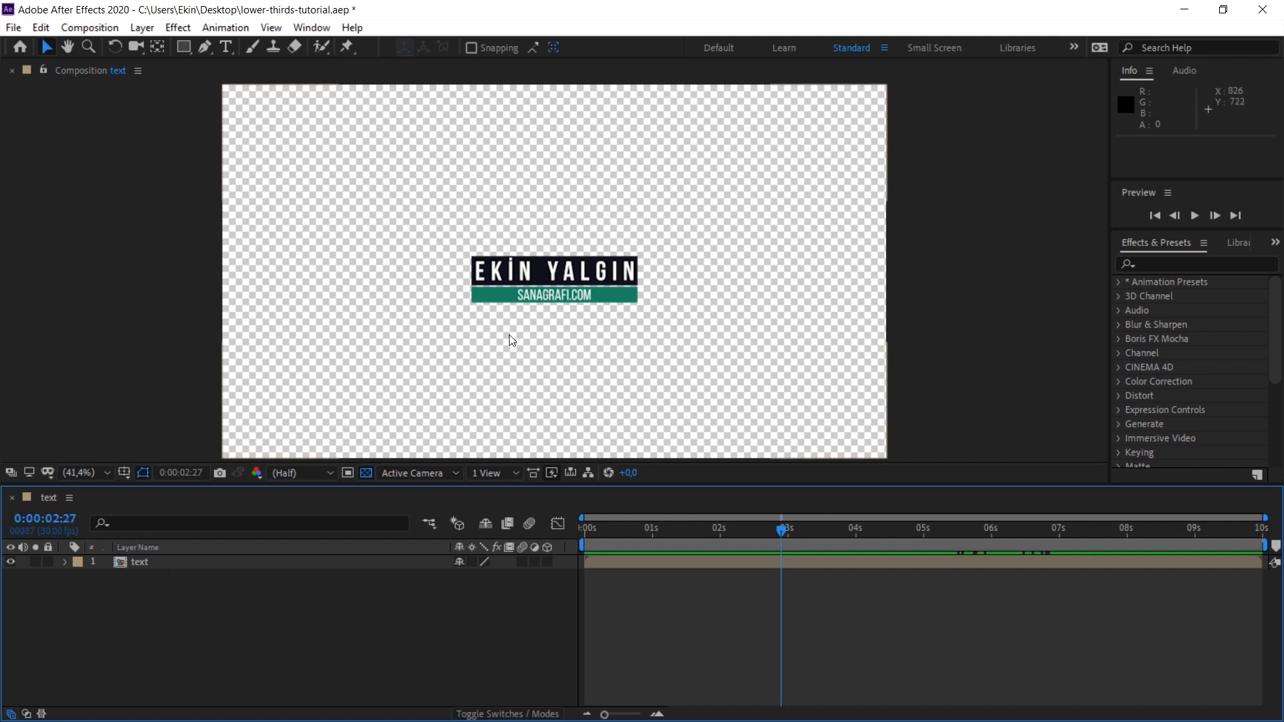
mouse_move(716, 499)
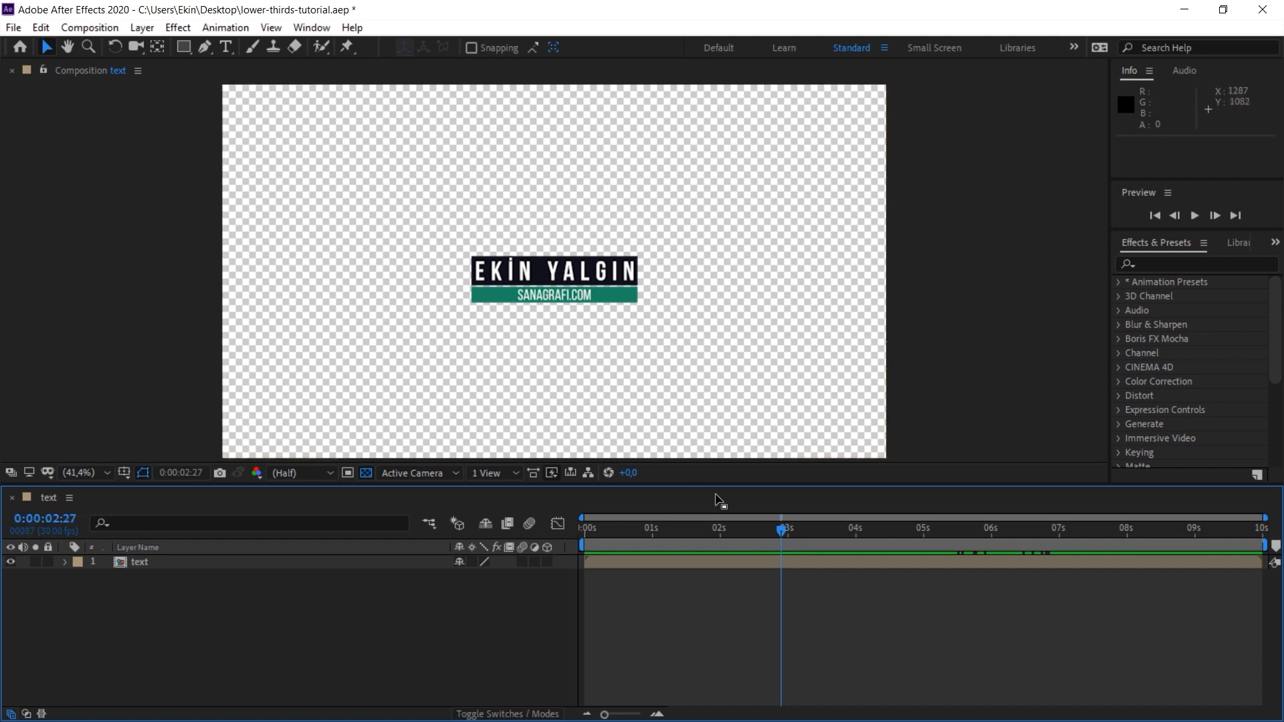
mouse_move(152, 156)
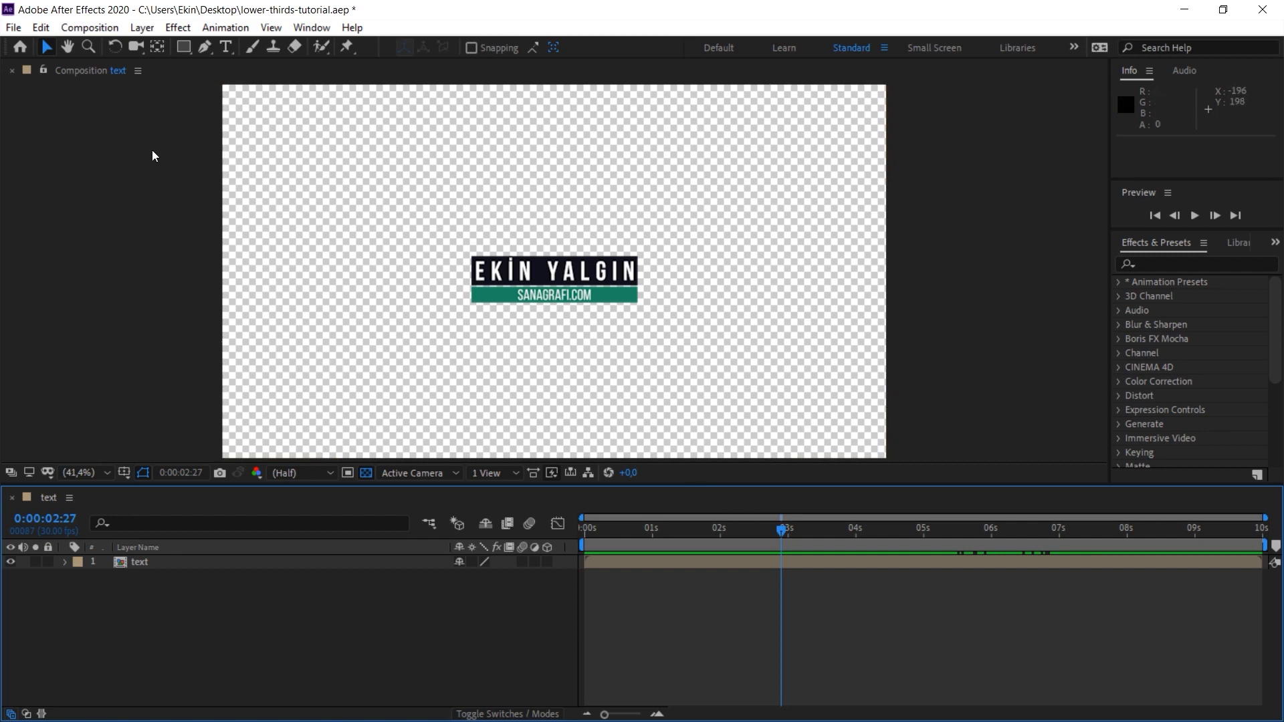
click(14, 26)
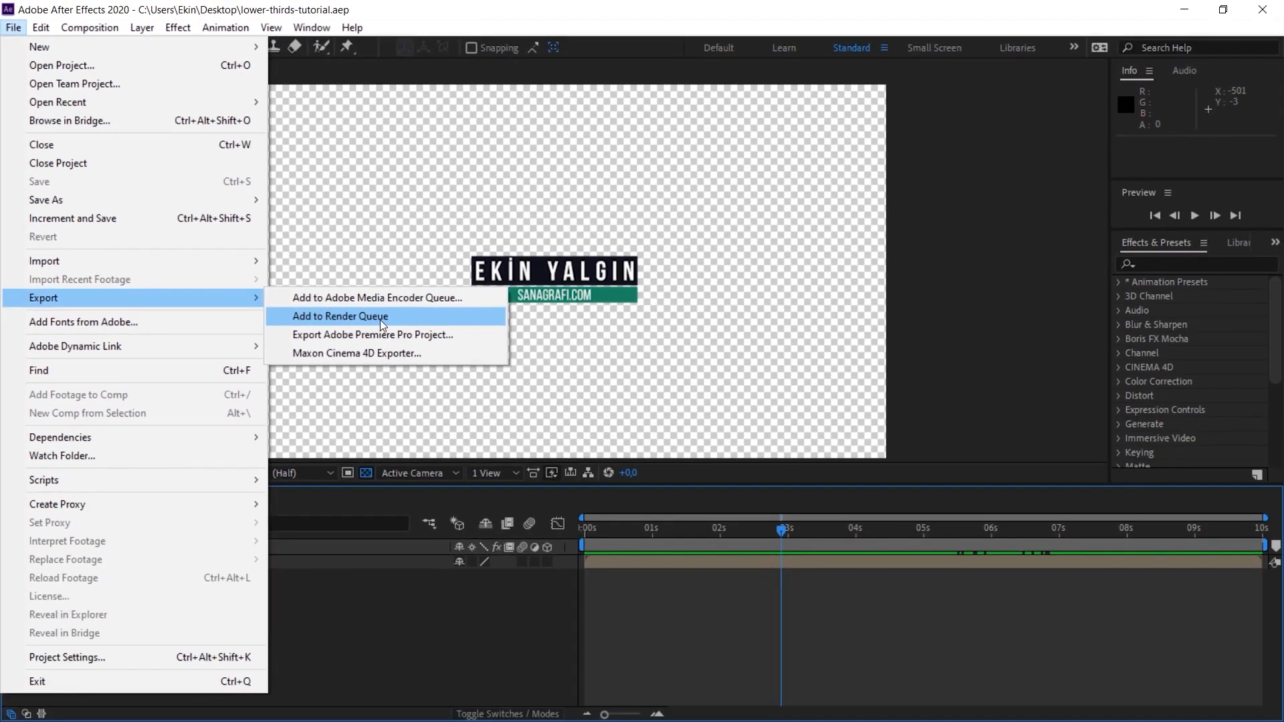
Add the lower-third text composition to the Render Queue via File > Export
click(339, 316)
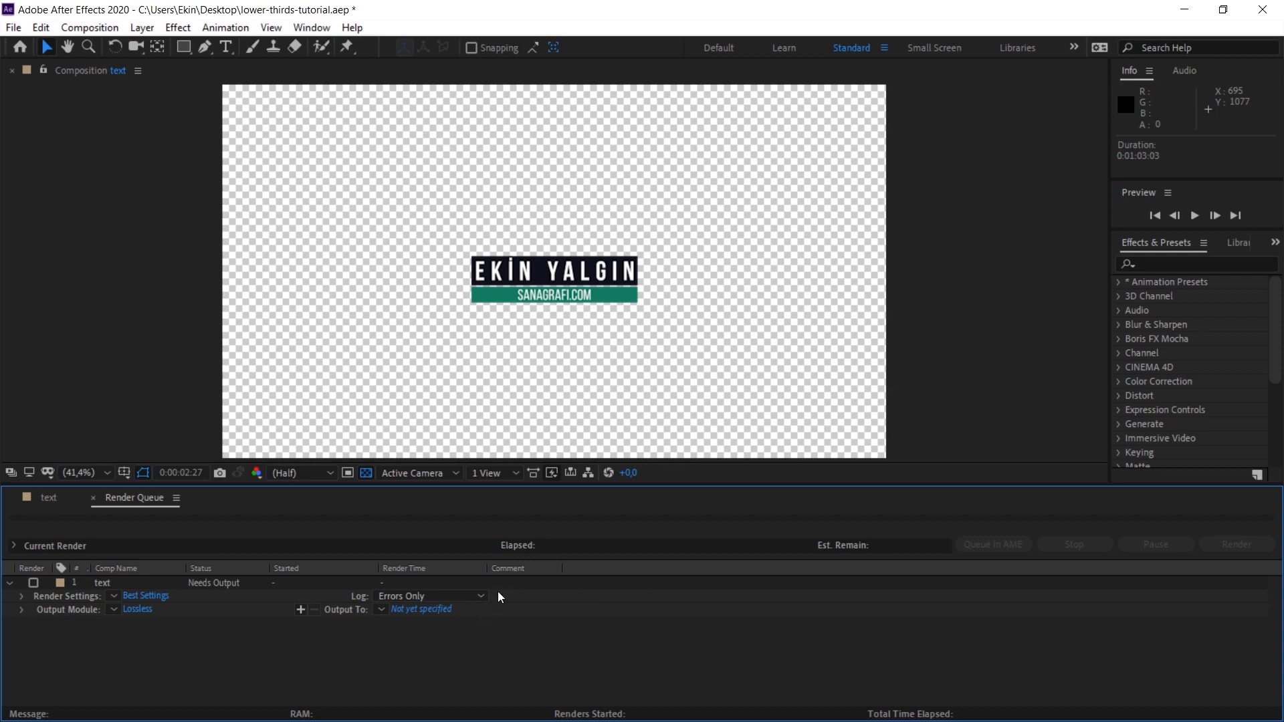
mouse_move(448, 526)
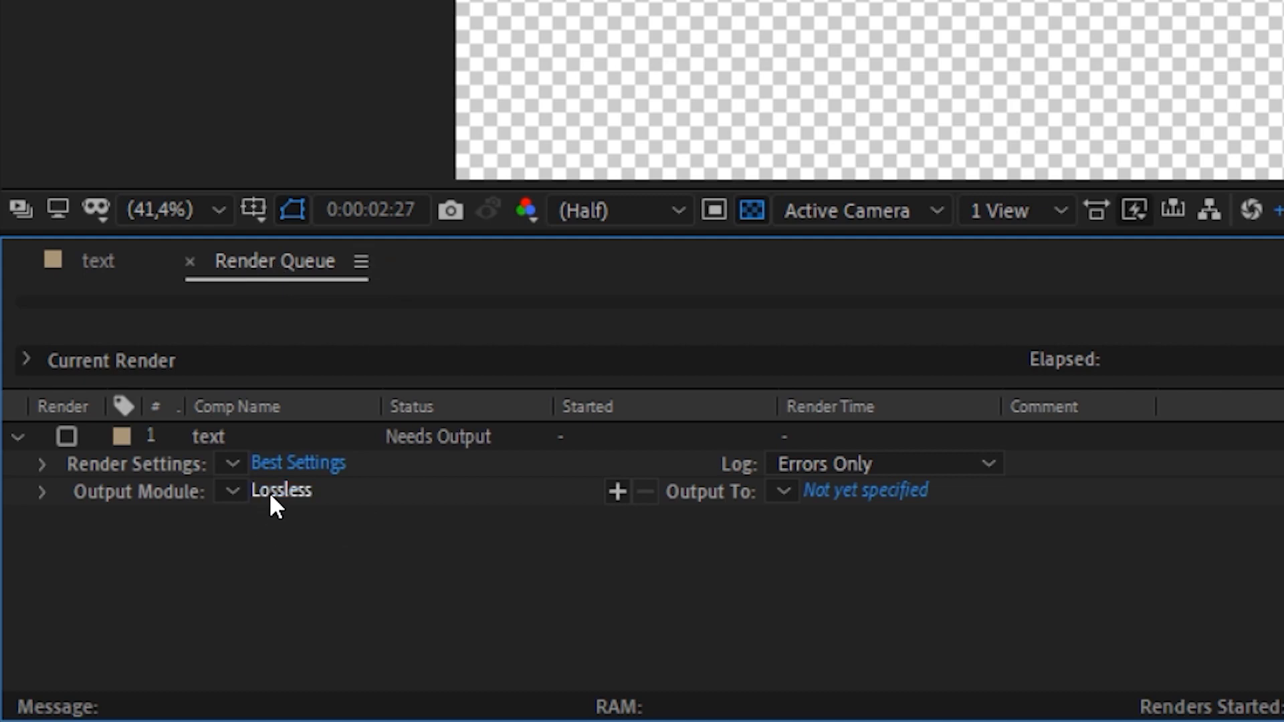
Set the queued render's output module to QuickTime format with RGB + Alpha channels
click(280, 490)
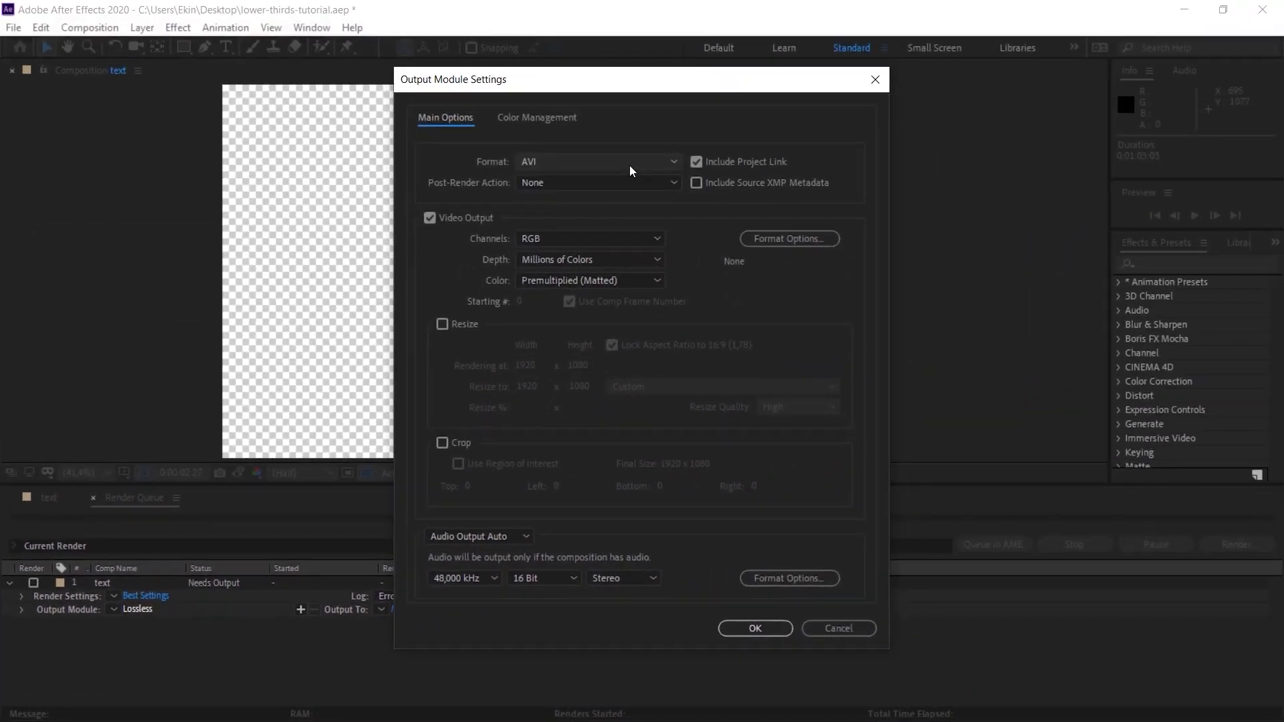
click(598, 161)
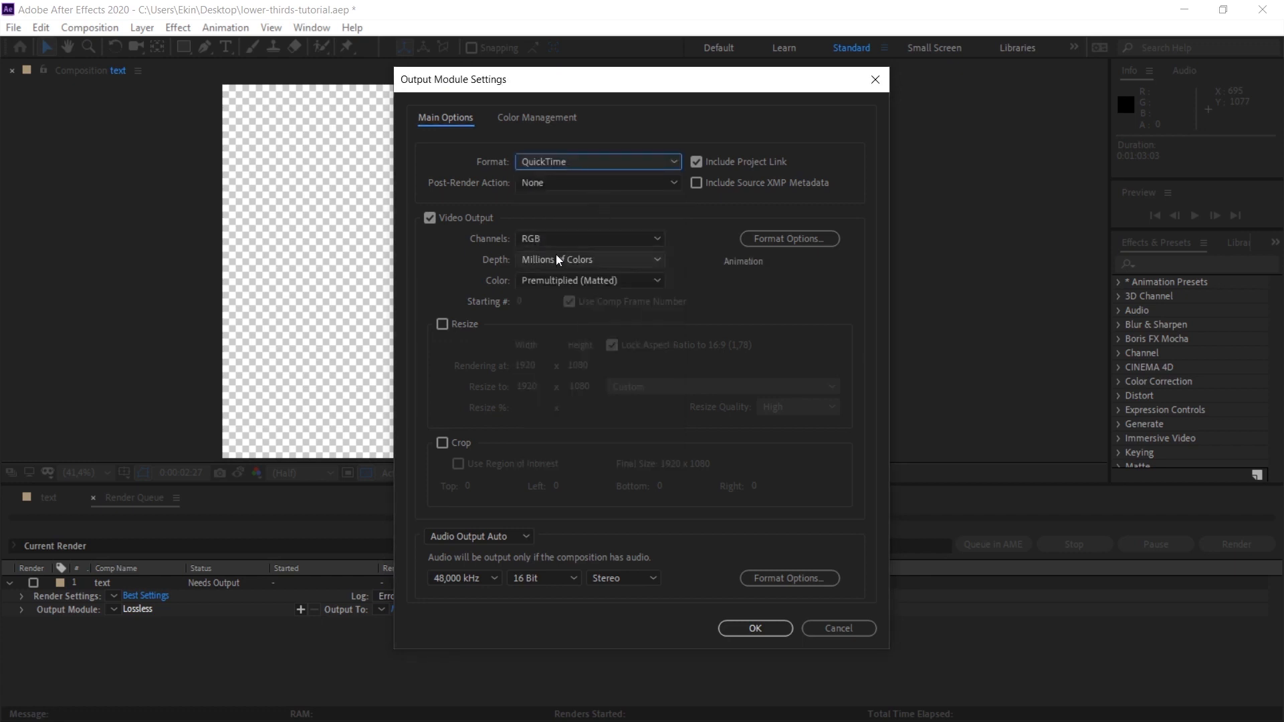
mouse_move(569, 244)
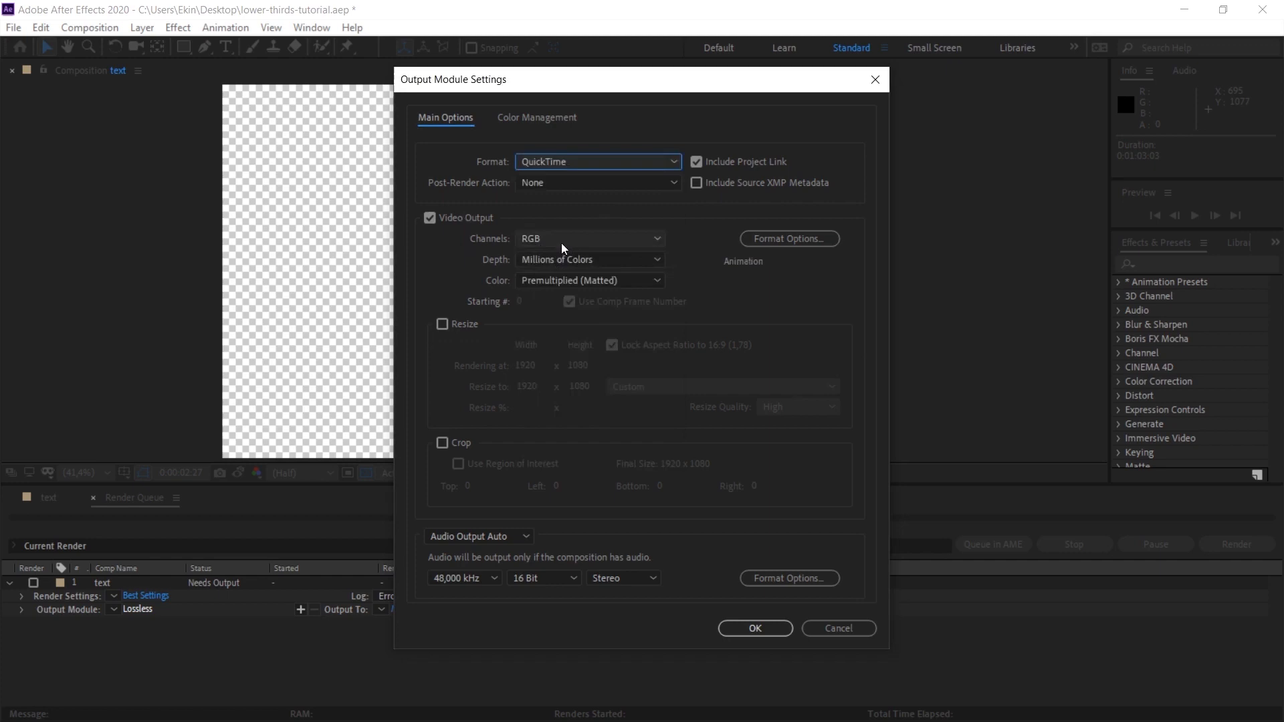
mouse_move(559, 248)
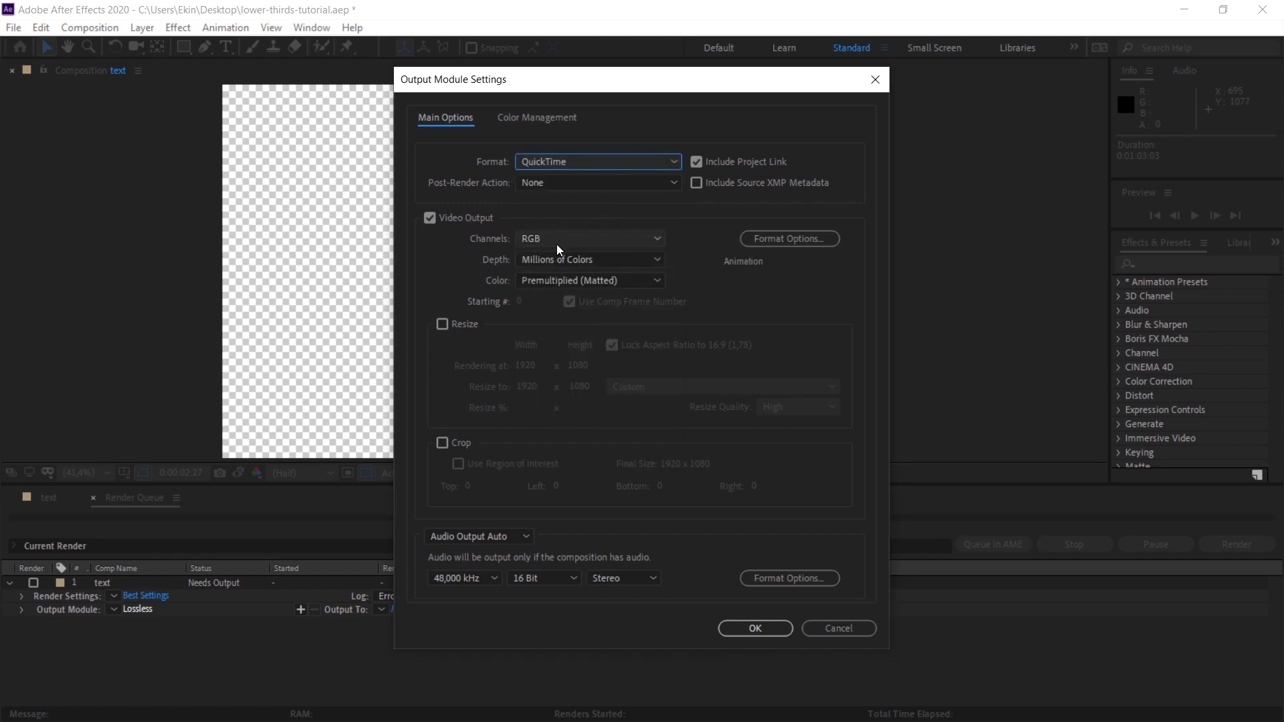
click(587, 238)
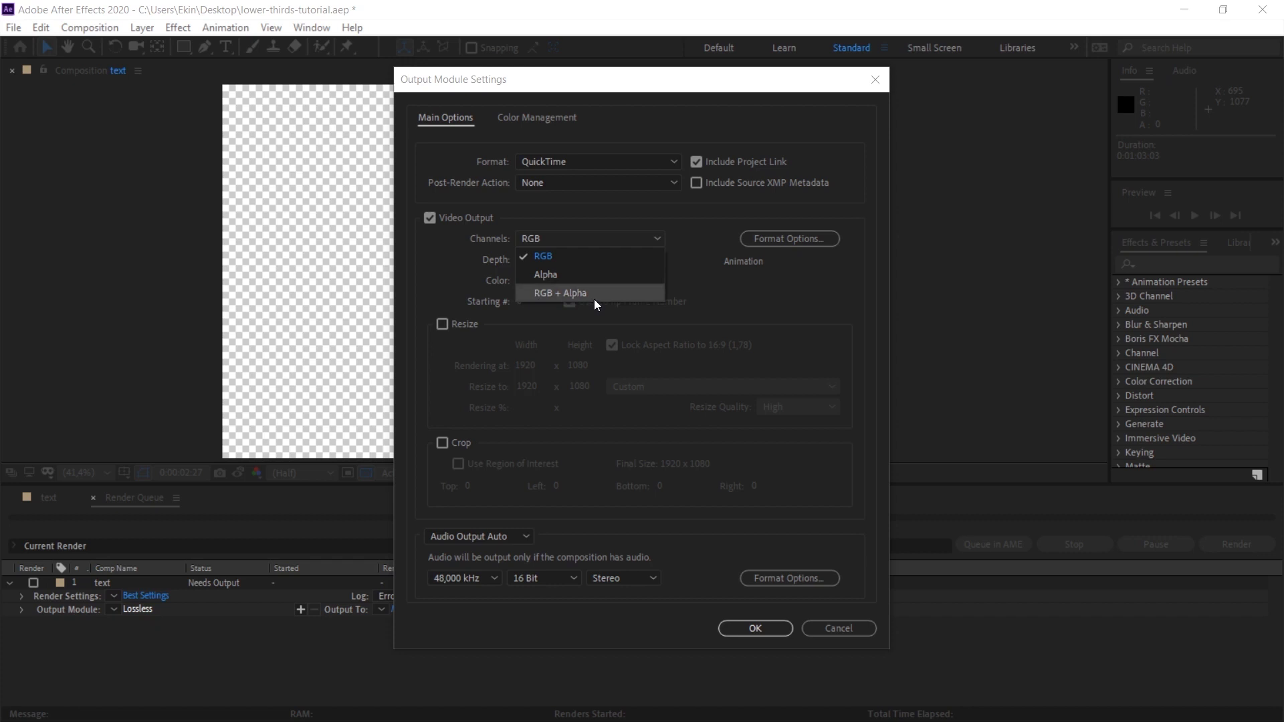
mouse_move(598, 304)
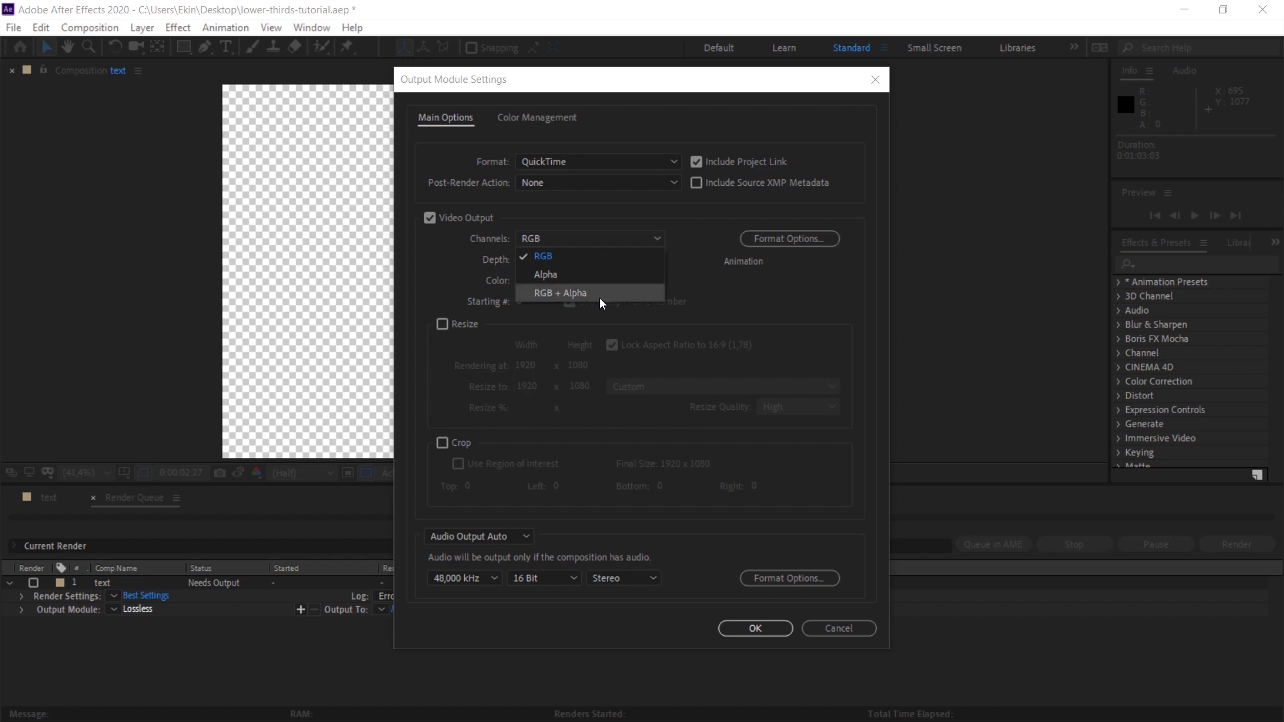
click(560, 293)
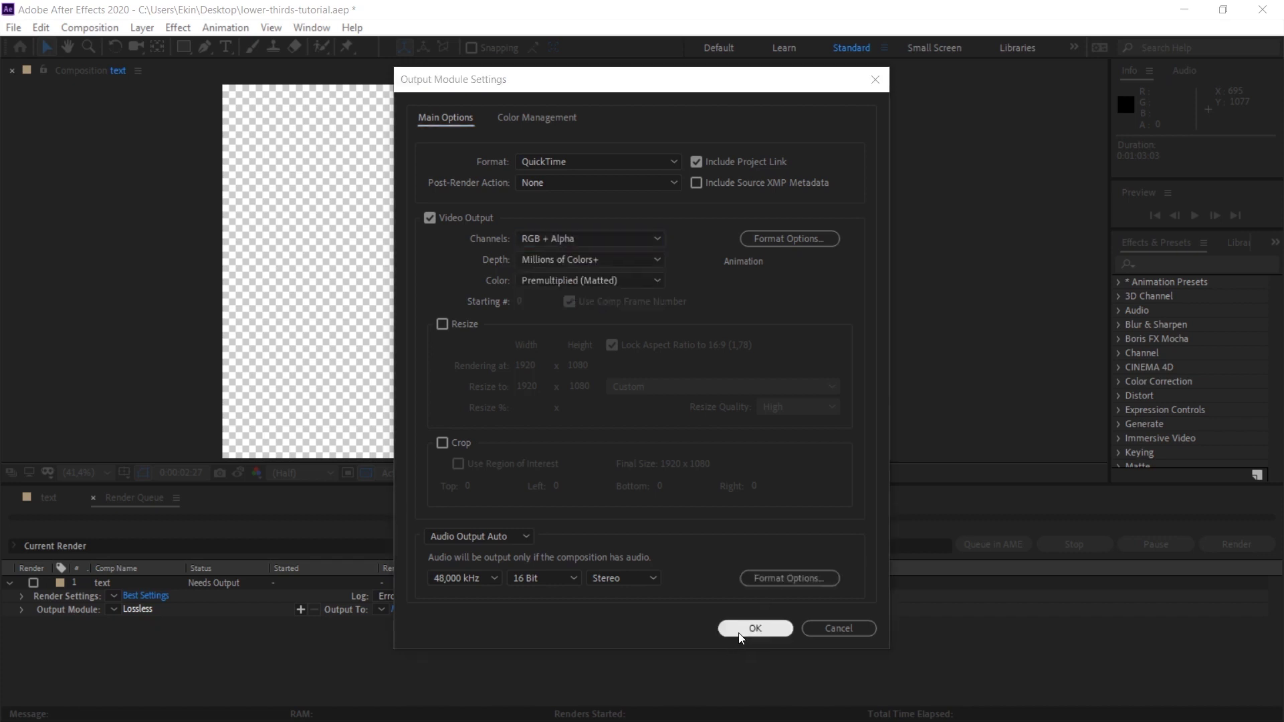
Confirm the QuickTime output settings for text.mov, then recheck them and cancel
click(753, 627)
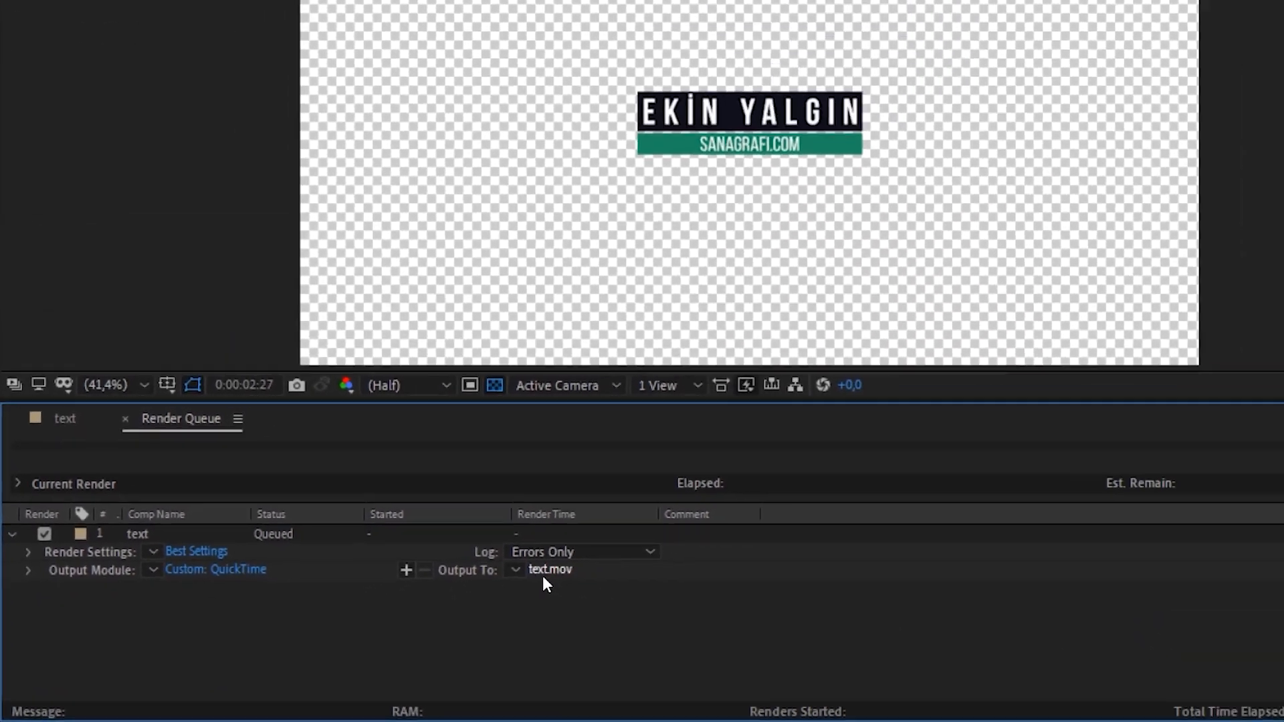
click(216, 569)
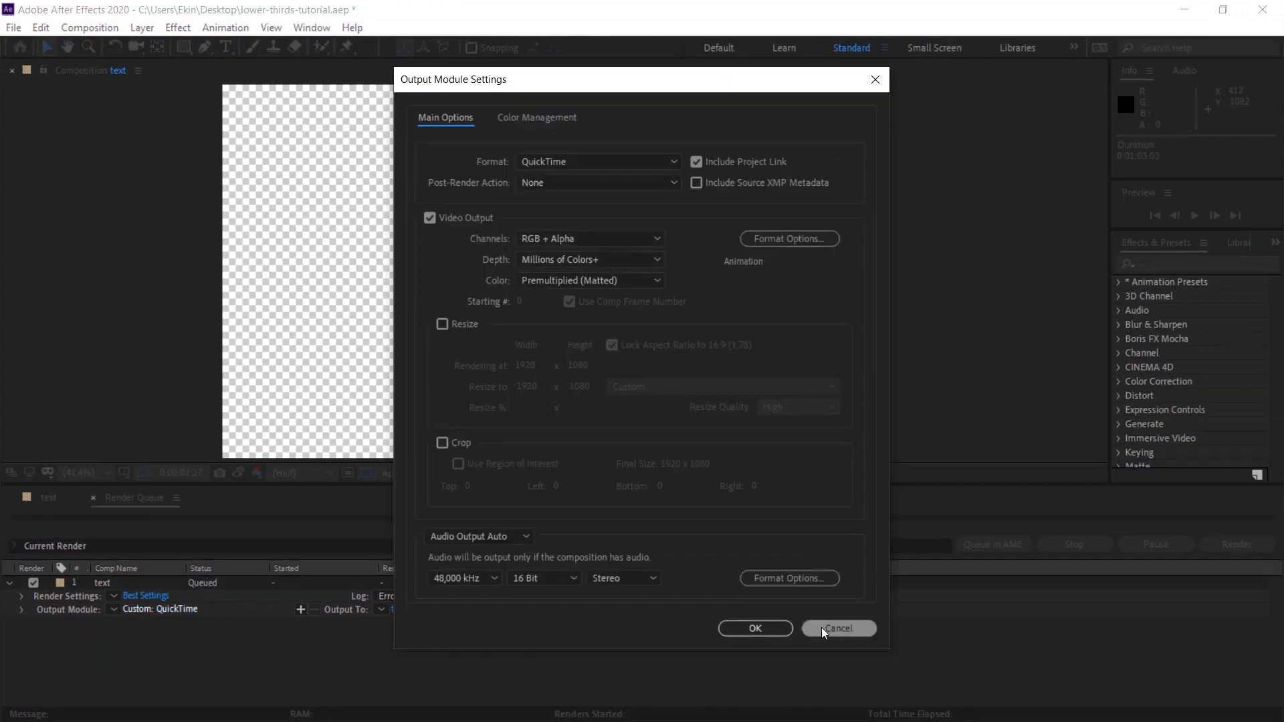
click(836, 627)
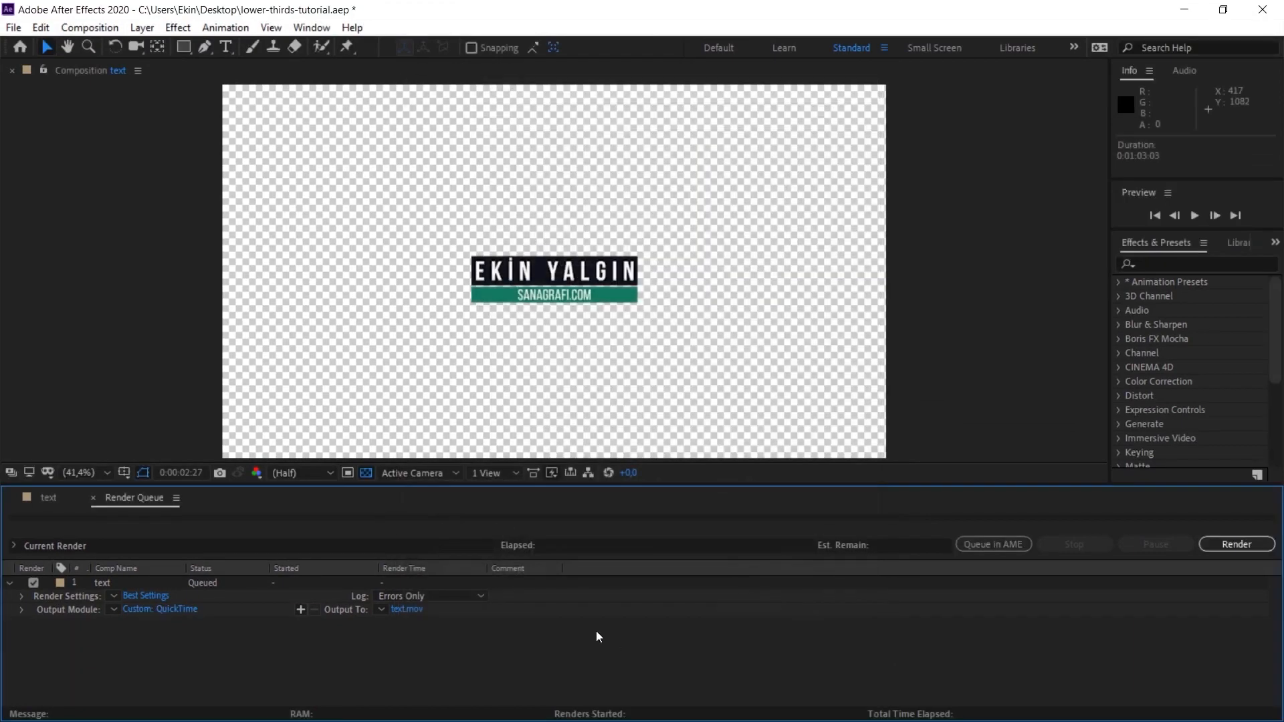